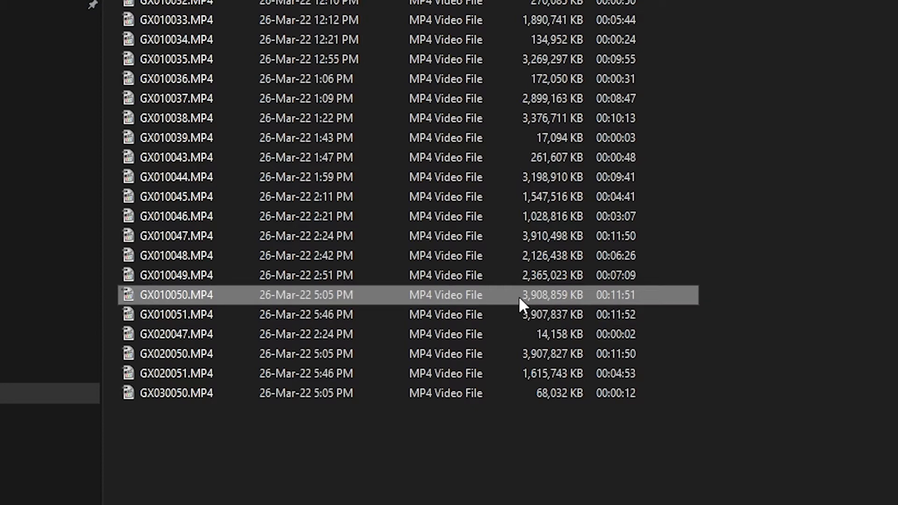
mouse_move(547, 302)
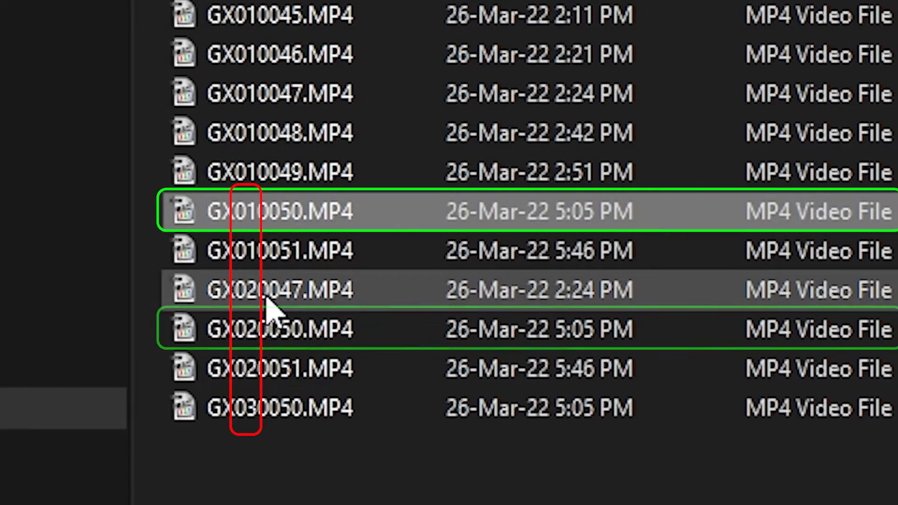
Show the Date column in 100GOPRO and sort the files by date, newest first.
left_click(286, 329)
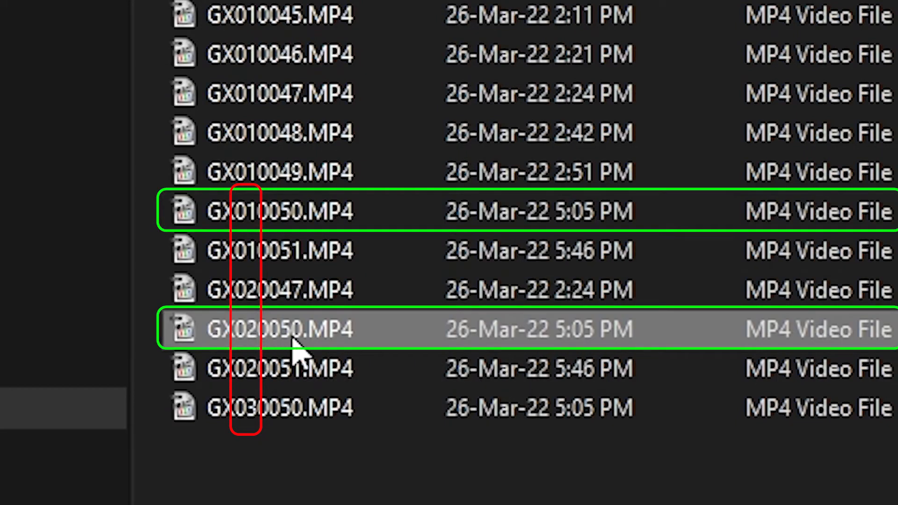
mouse_move(298, 343)
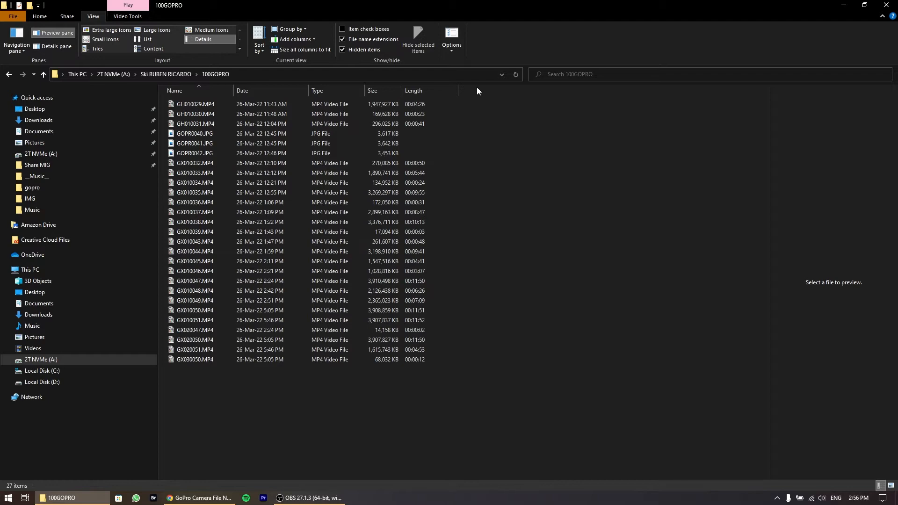
left_click(295, 39)
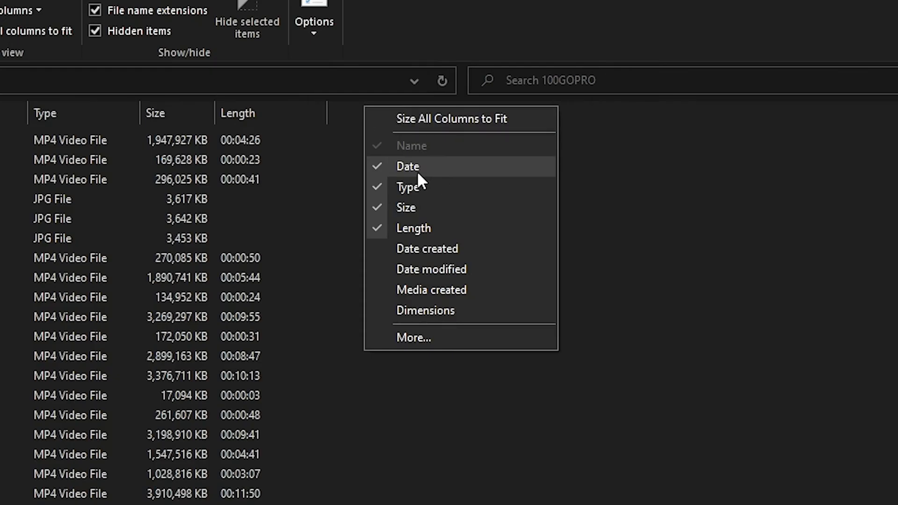
left_click(407, 167)
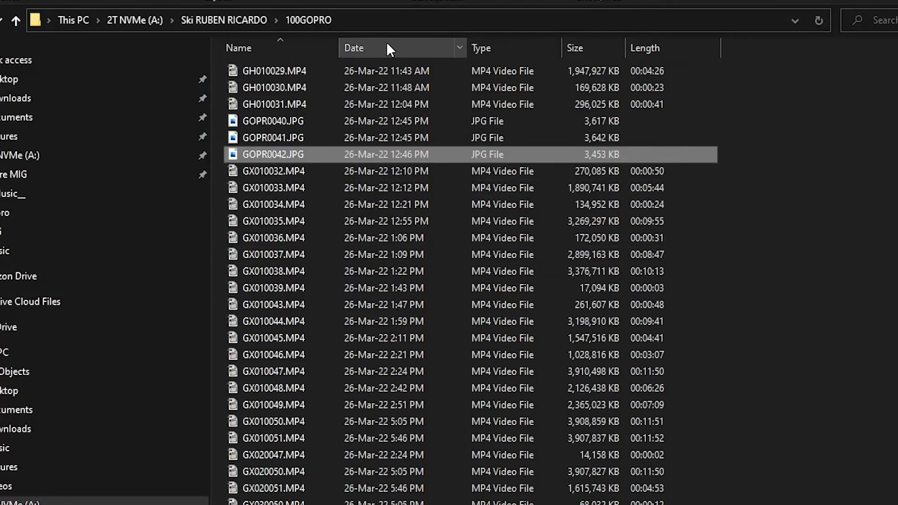
left_click(353, 47)
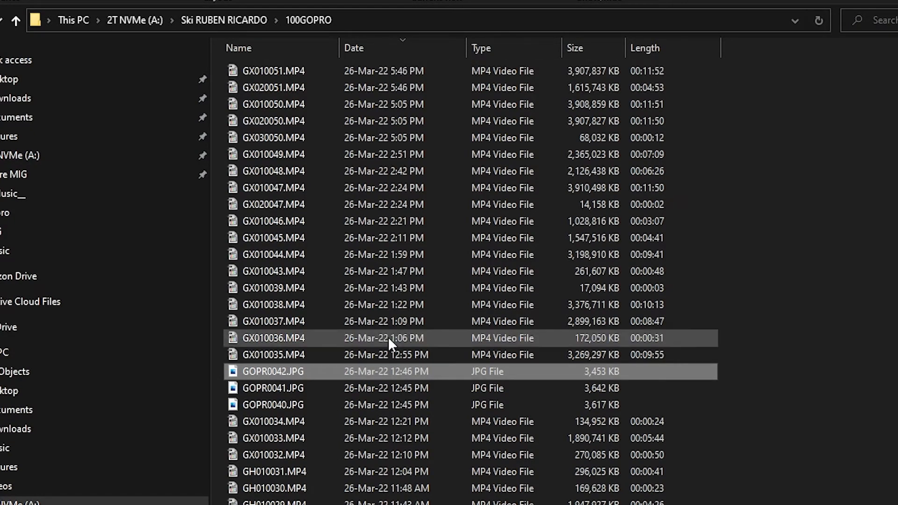
Re-sort the GoPro files by date oldest first and select all of them.
left_click(273, 71)
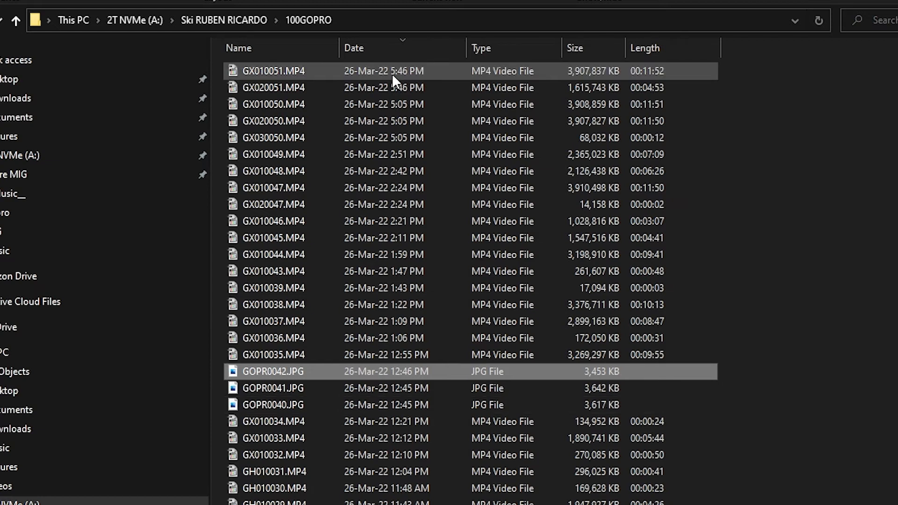
left_click(353, 48)
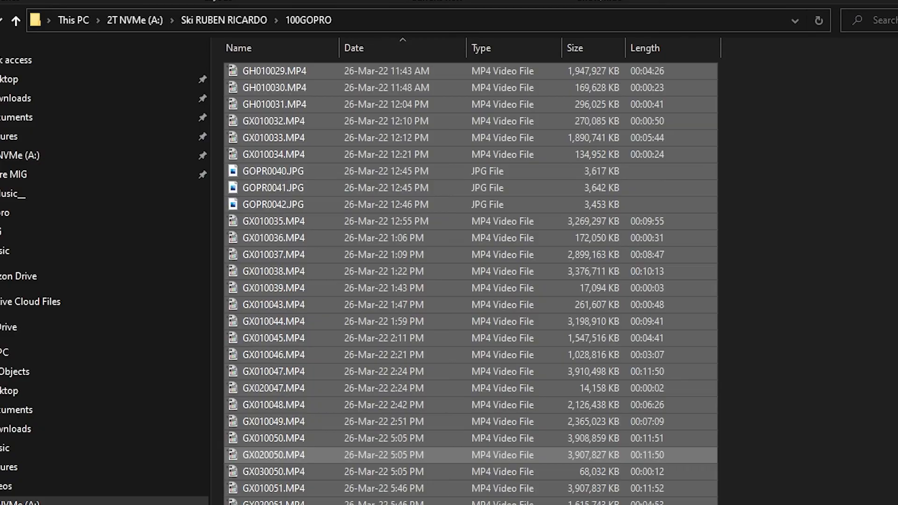
mouse_move(269, 78)
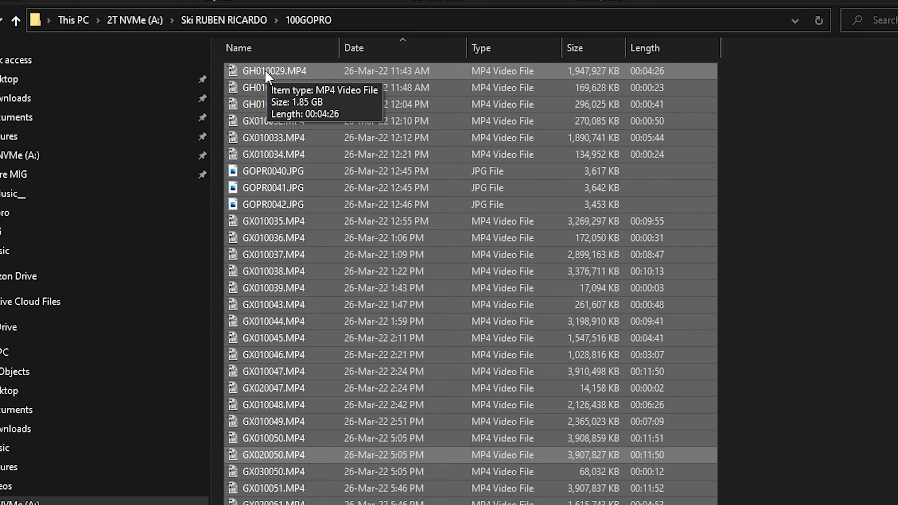
Batch-rename all selected clips to sequential gopro_ (n) names in date order.
right_click(273, 71)
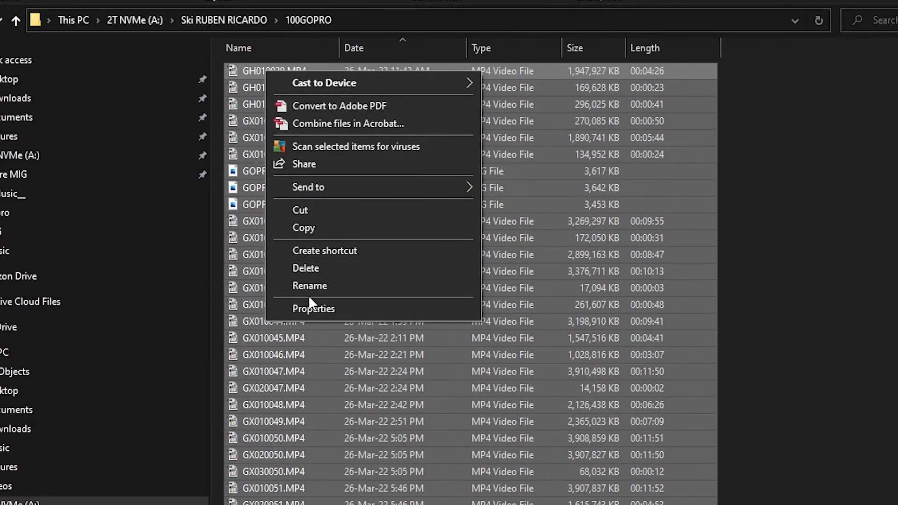
left_click(310, 286)
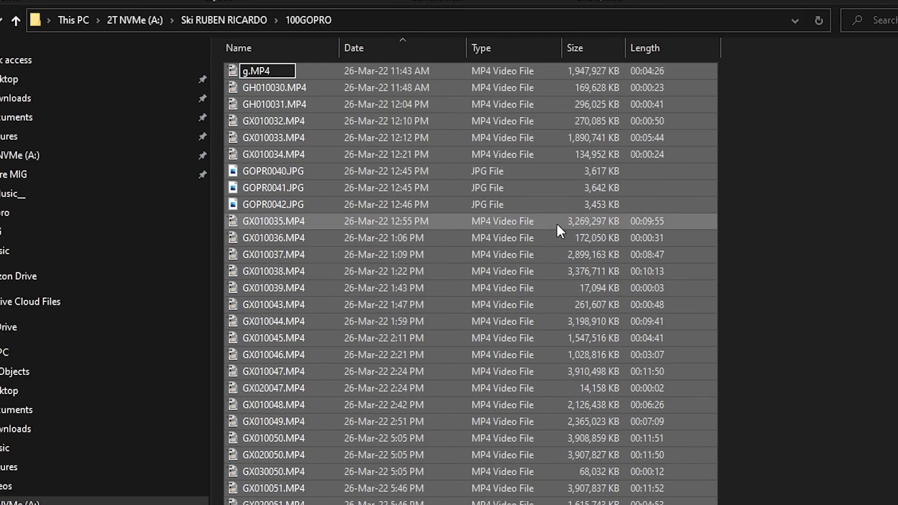
type("gopro_ (1")
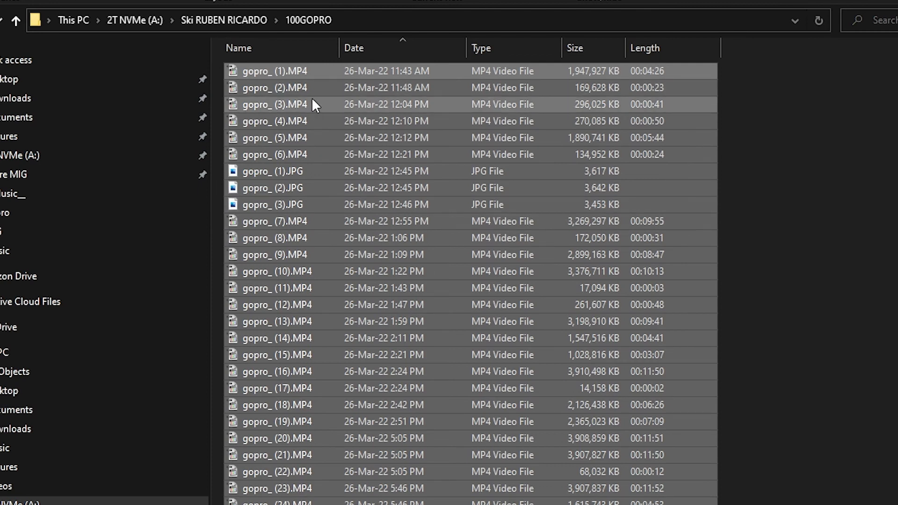
mouse_move(311, 246)
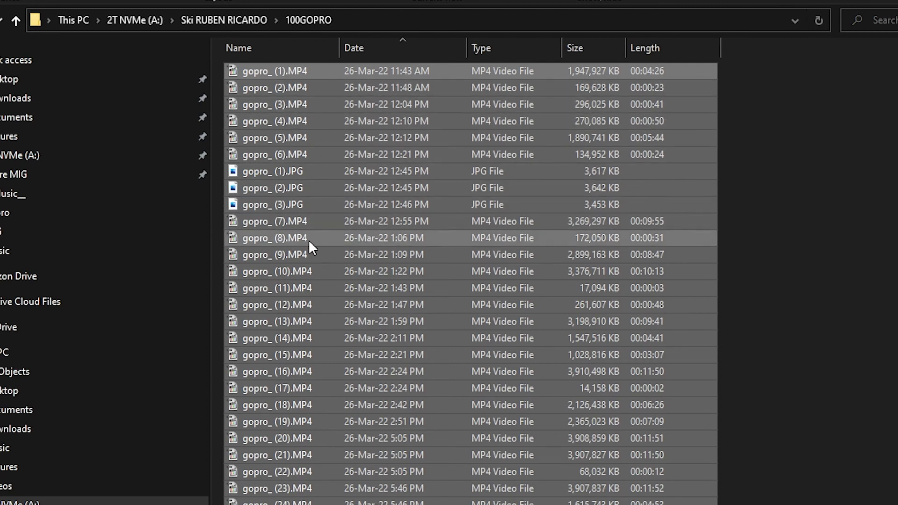